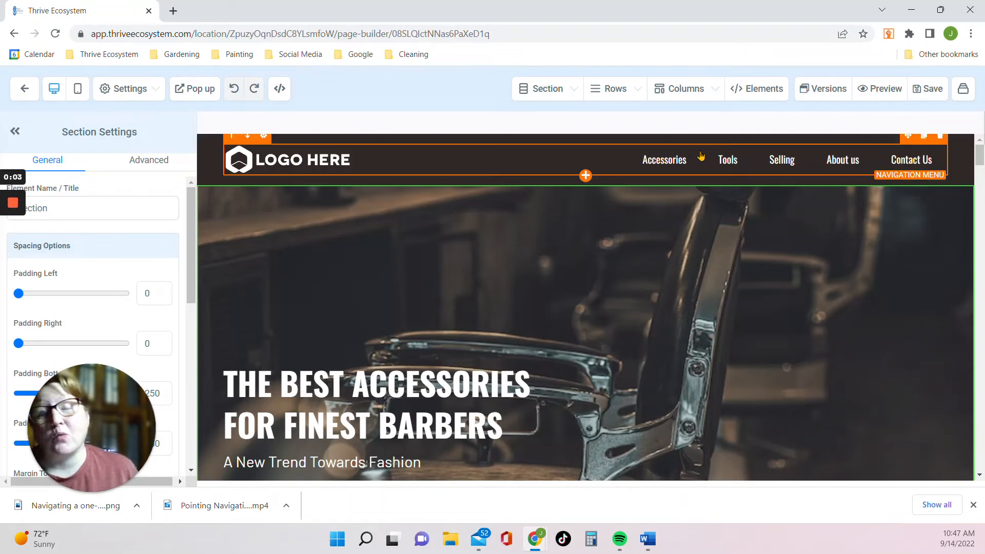
pyautogui.moveTo(728, 160)
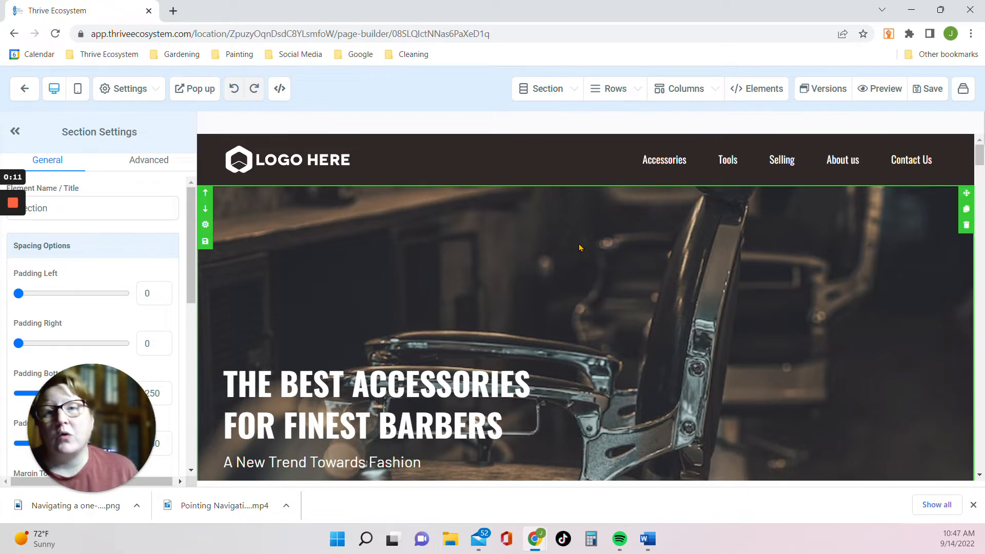
pyautogui.moveTo(587, 241)
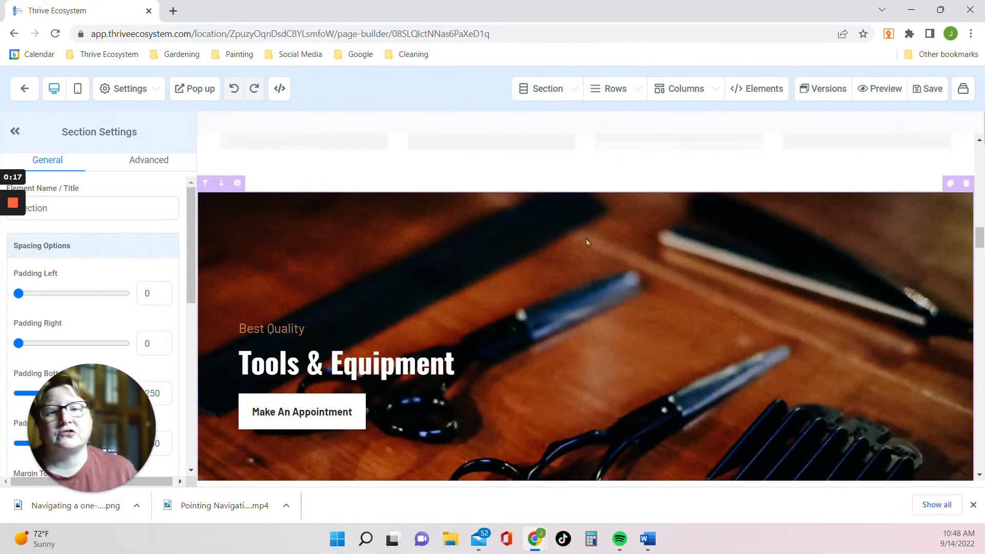
# Bring up the About us menu item's link settings showing its current section anchor
pyautogui.scroll(-3)
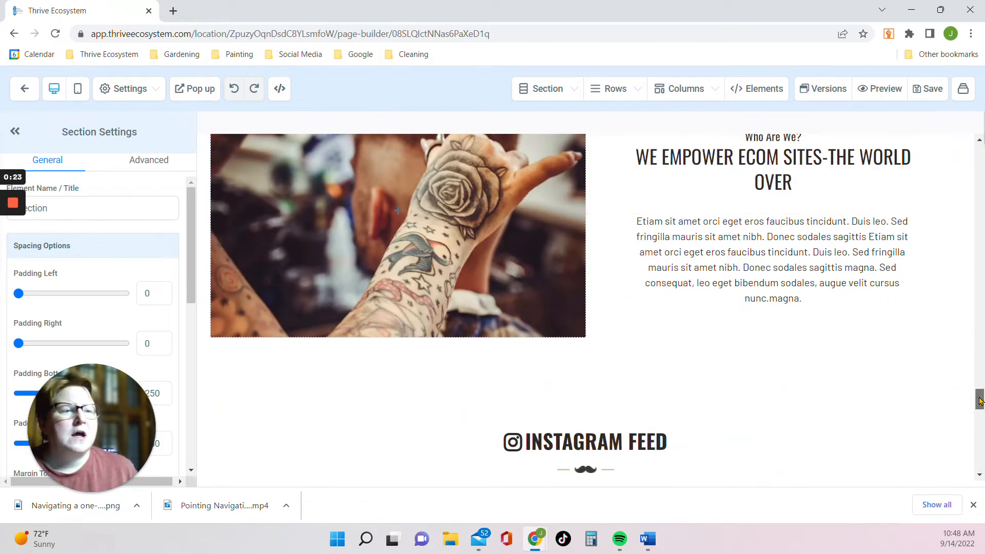
pyautogui.scroll(3)
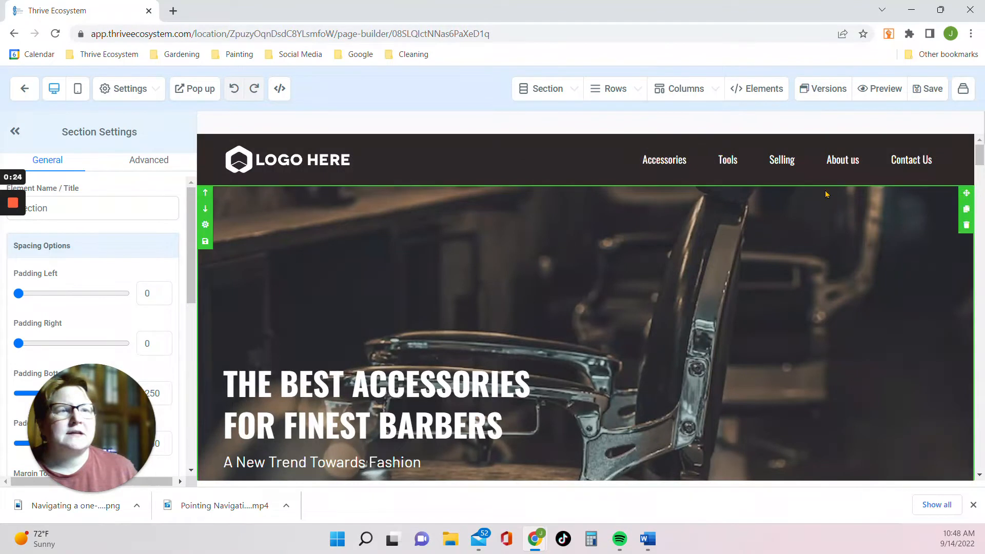
pyautogui.moveTo(575, 240)
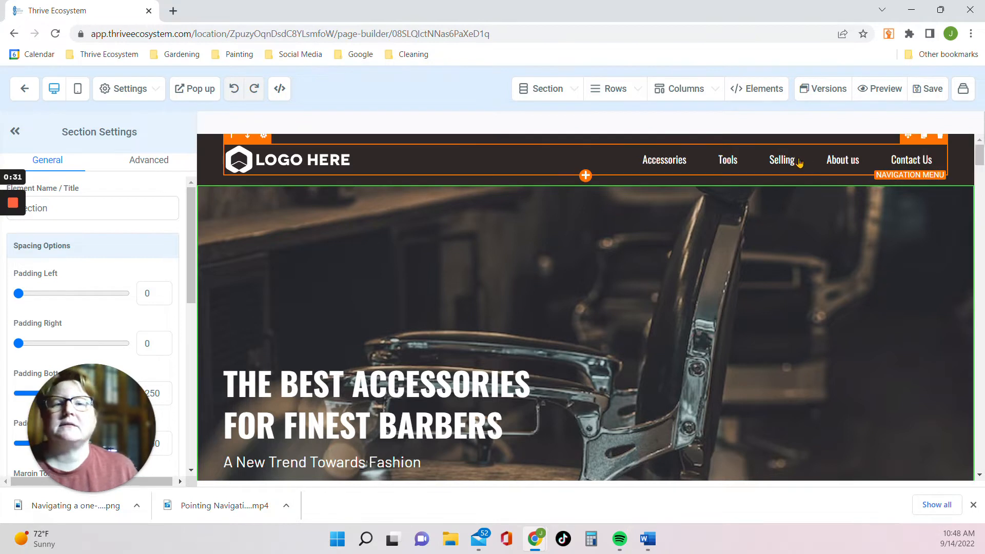
pyautogui.moveTo(741, 161)
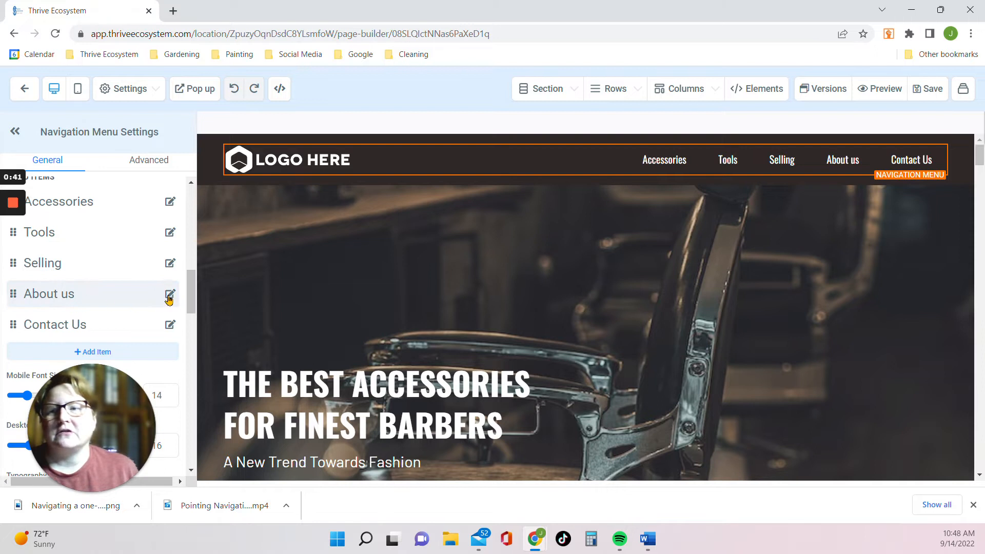
pyautogui.click(170, 293)
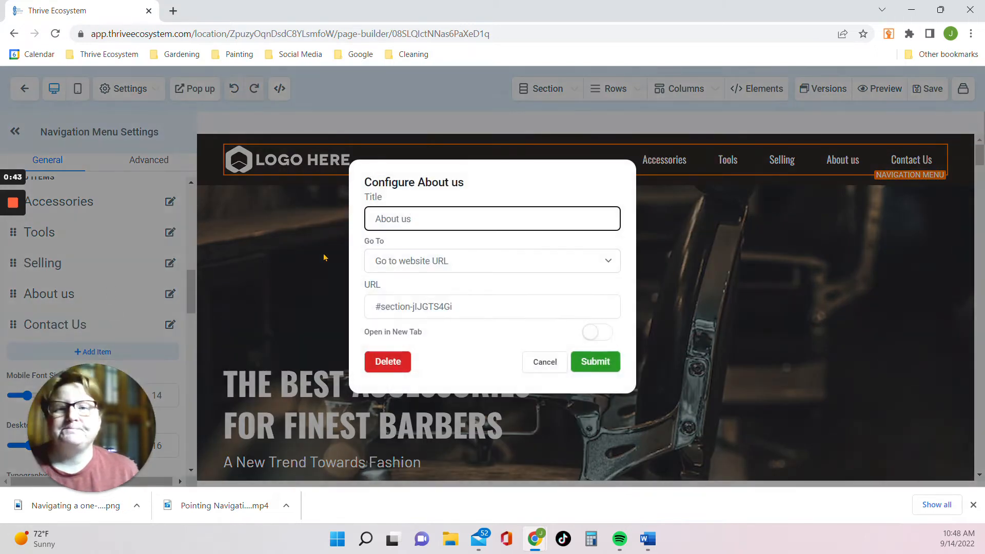
# Cancel the Configure About us dialog, leaving the link unchanged
pyautogui.click(491, 261)
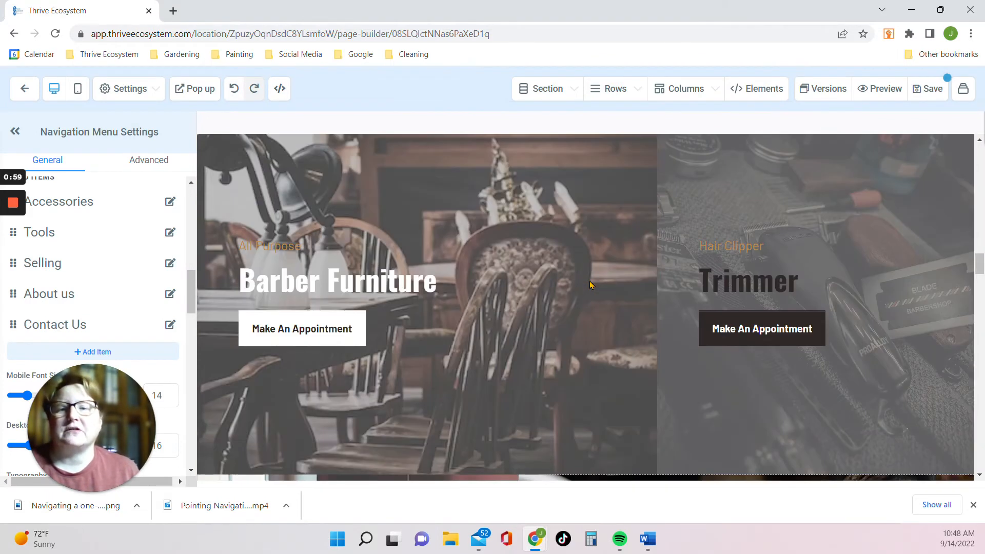
# Scroll down the canvas to the About Us section and its one-column row
pyautogui.scroll(-3)
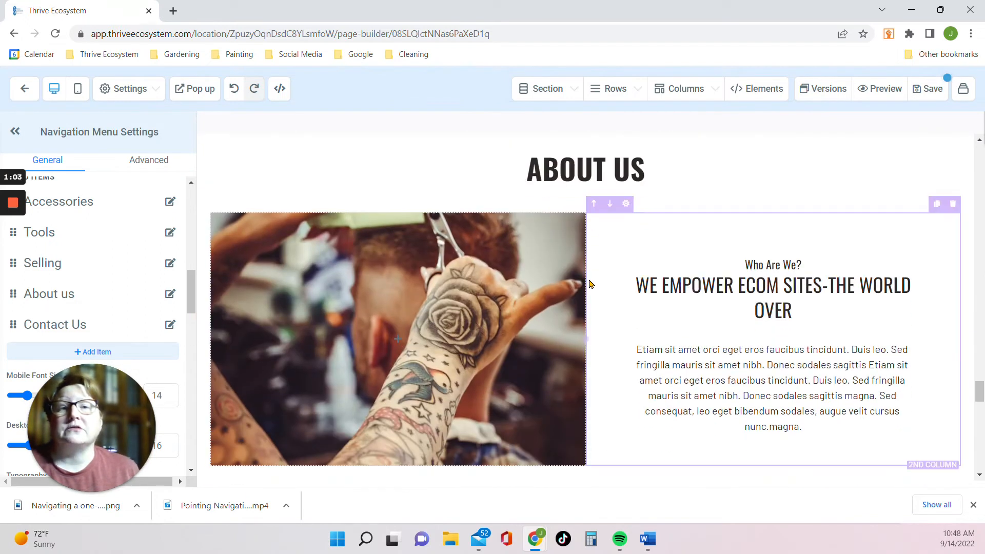
pyautogui.scroll(-3)
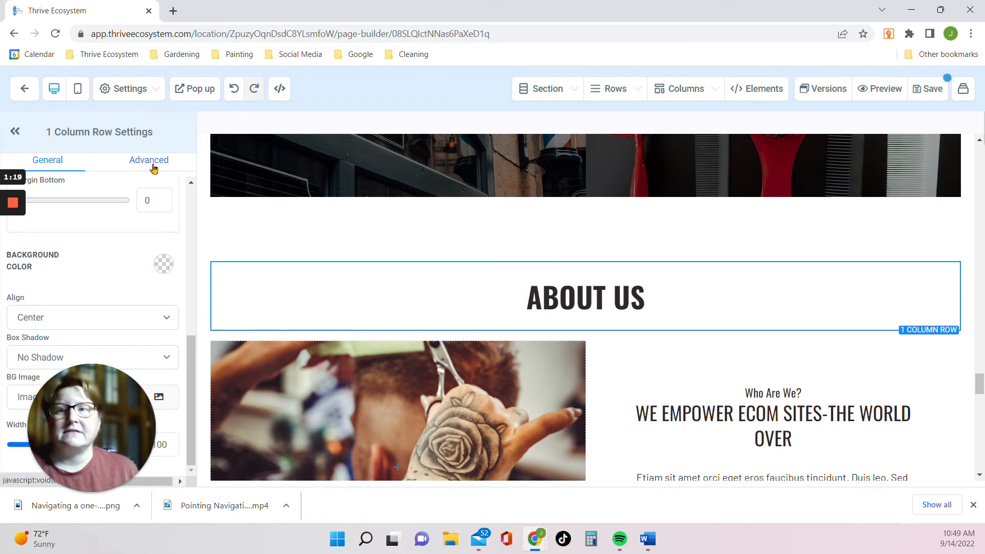
# Copy the row's CSS selector #row-pMV7JUfxY5 from its Advanced settings
pyautogui.click(149, 160)
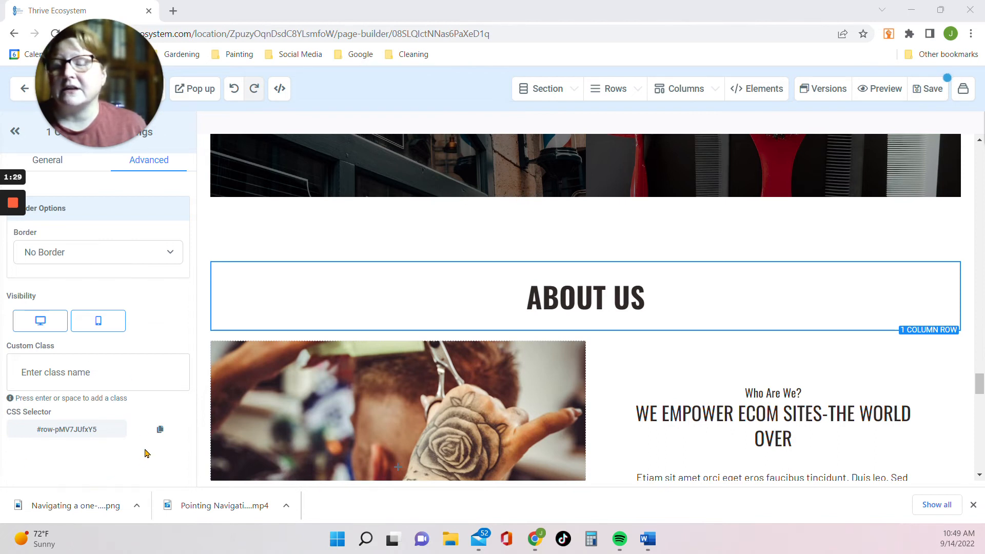
pyautogui.click(160, 429)
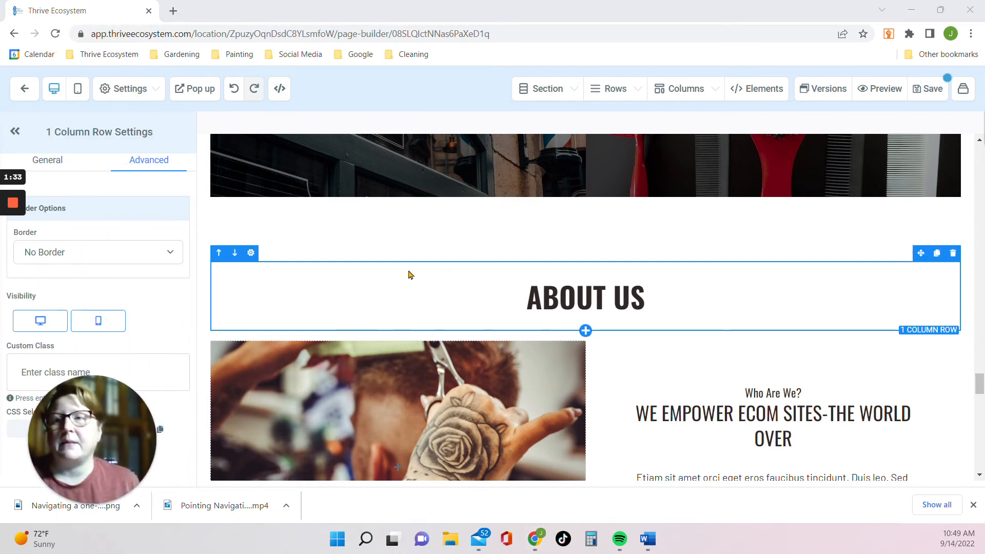
# Replace the About us link URL with #row-pMV7JUfxY5 and submit it
pyautogui.scroll(-3)
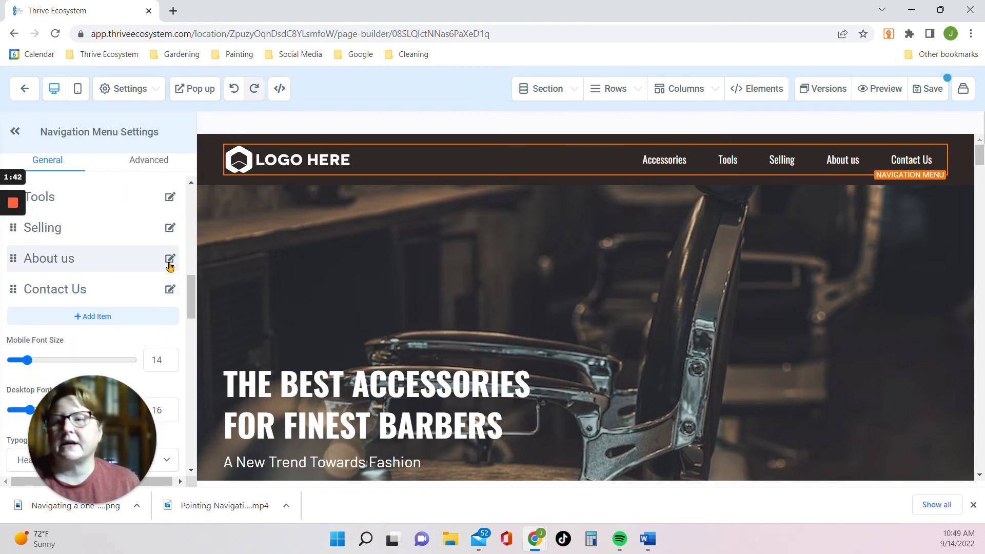
pyautogui.click(170, 258)
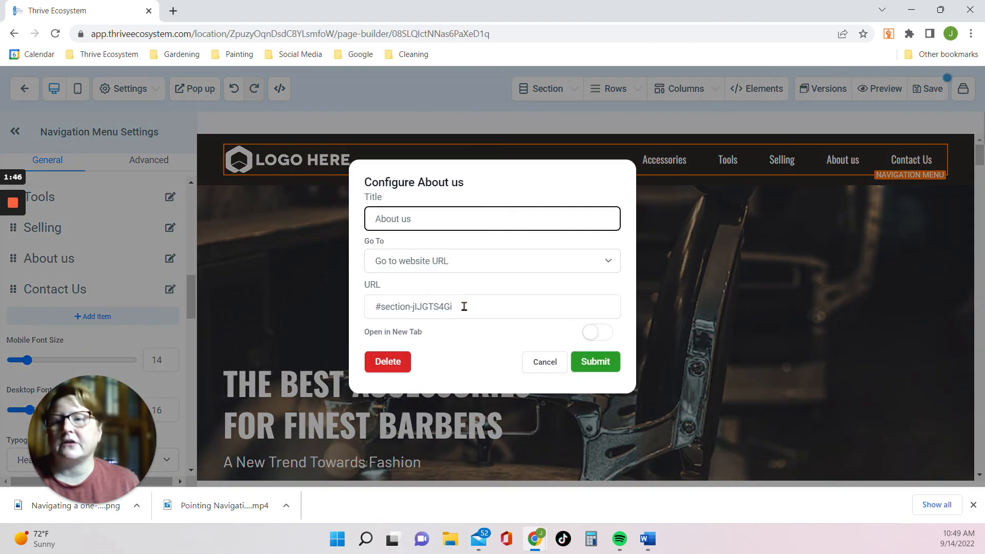
pyautogui.tripleClick(412, 306)
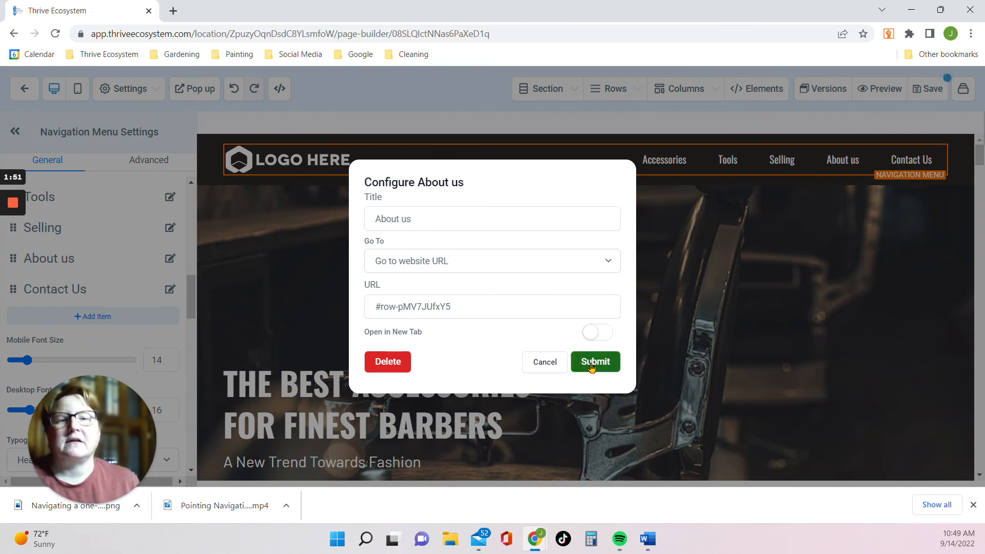
pyautogui.click(594, 362)
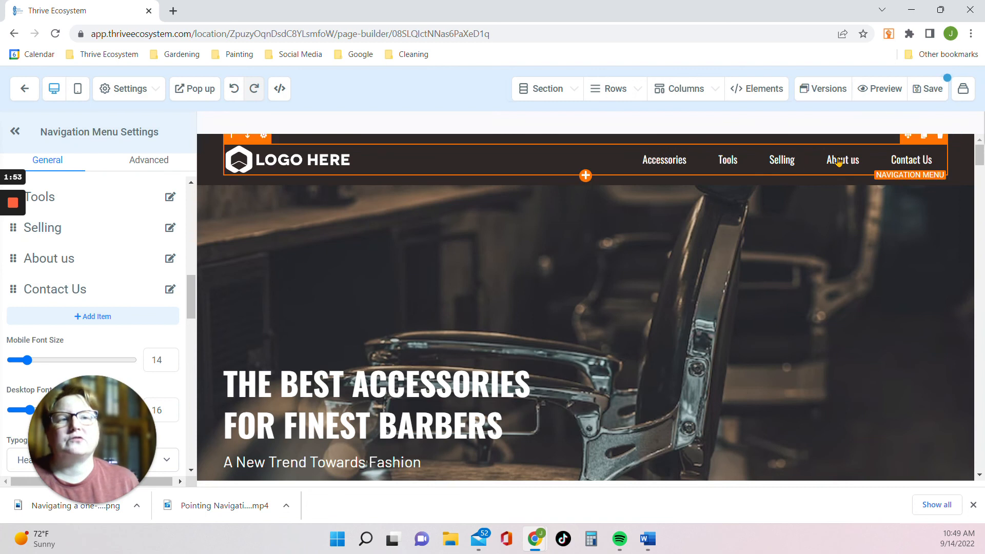
pyautogui.moveTo(808, 169)
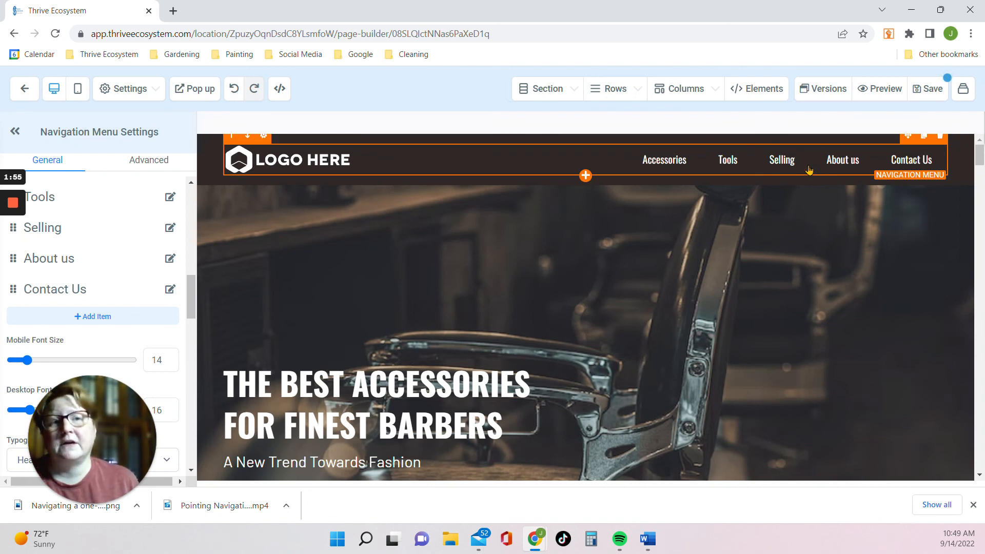
pyautogui.moveTo(844, 162)
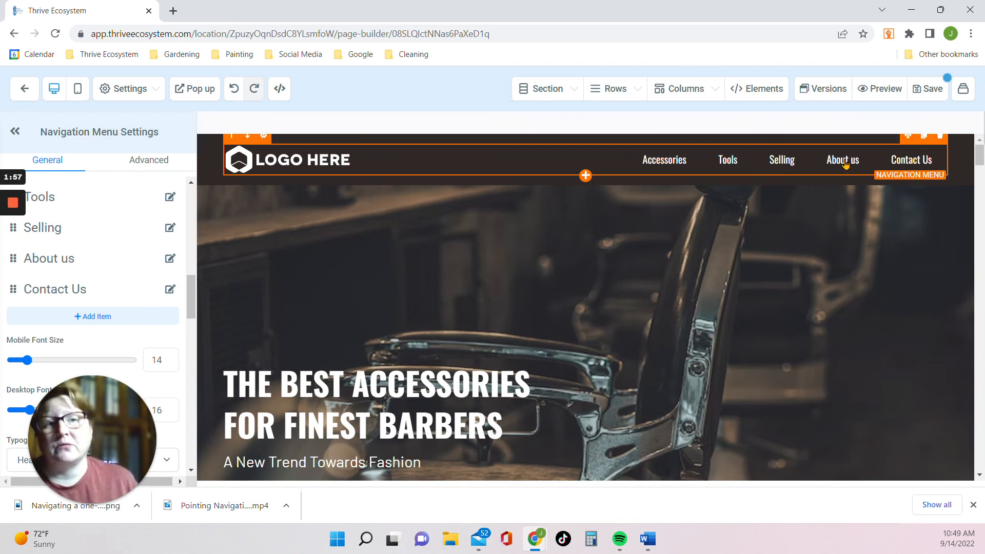
pyautogui.moveTo(751, 153)
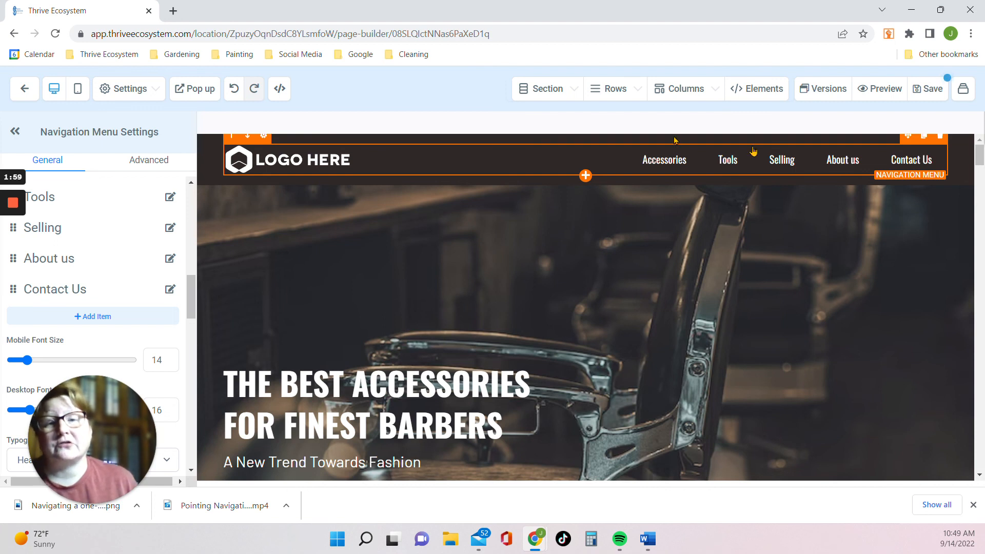